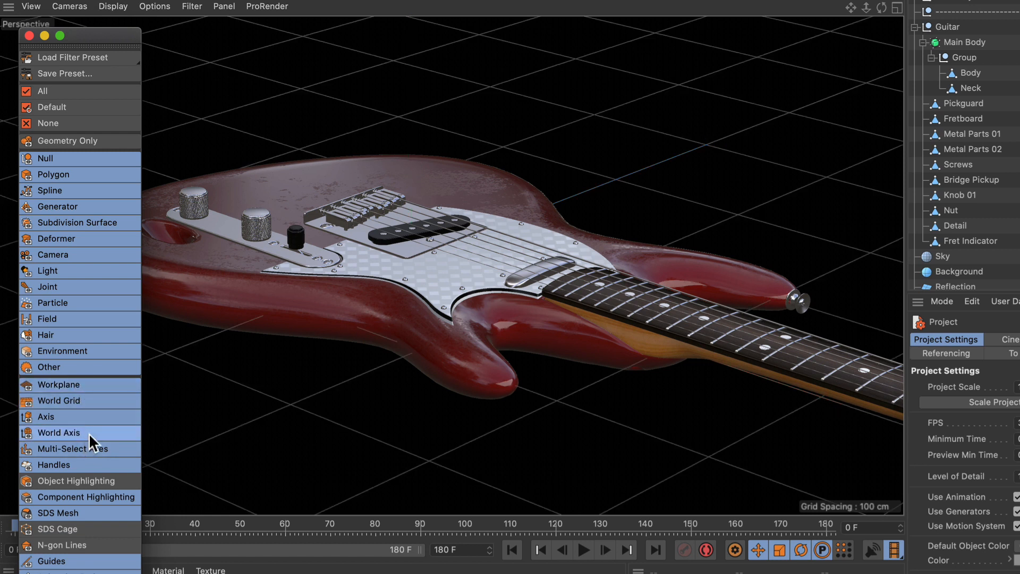
Step: Show the World Axis via the viewport Filter menu and reach Customize Commands from Window > Customization
left_click(58, 432)
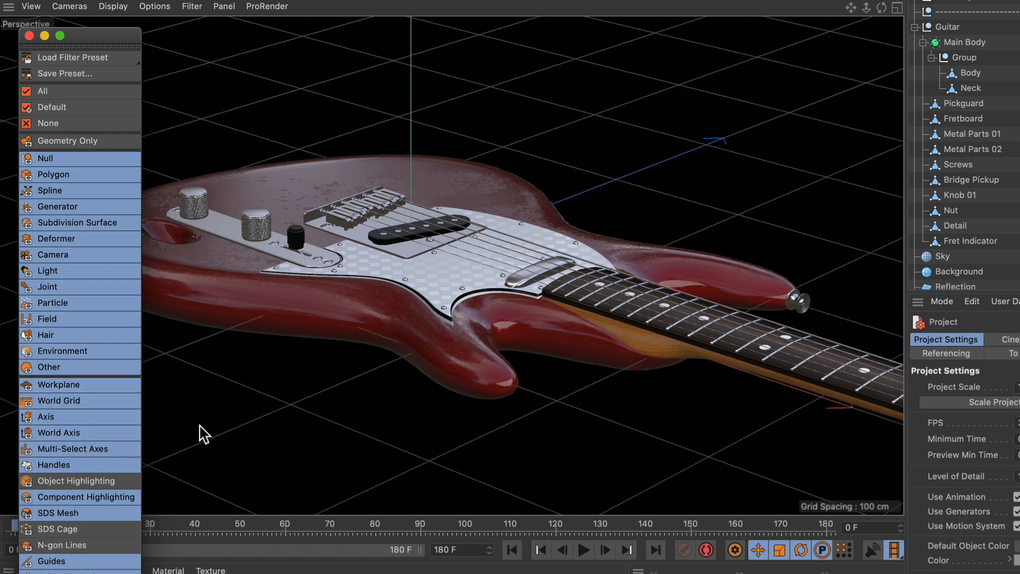
mouse_move(196, 435)
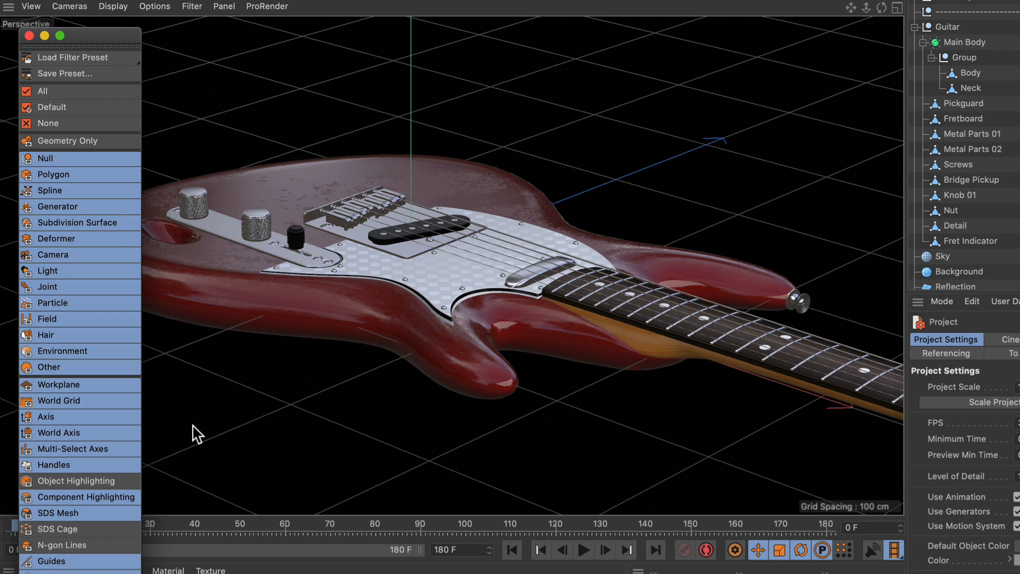
mouse_move(68, 385)
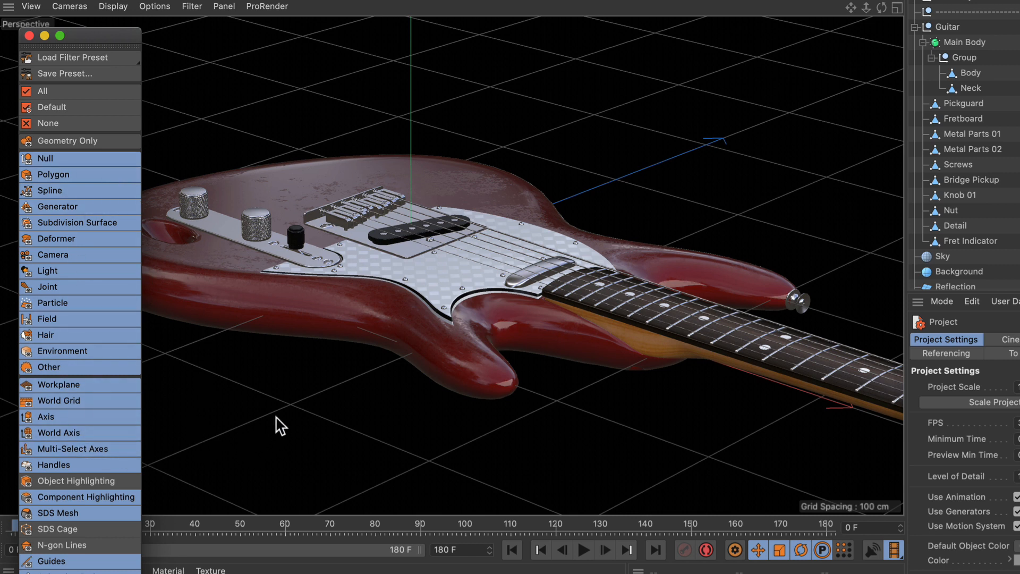
mouse_move(74, 140)
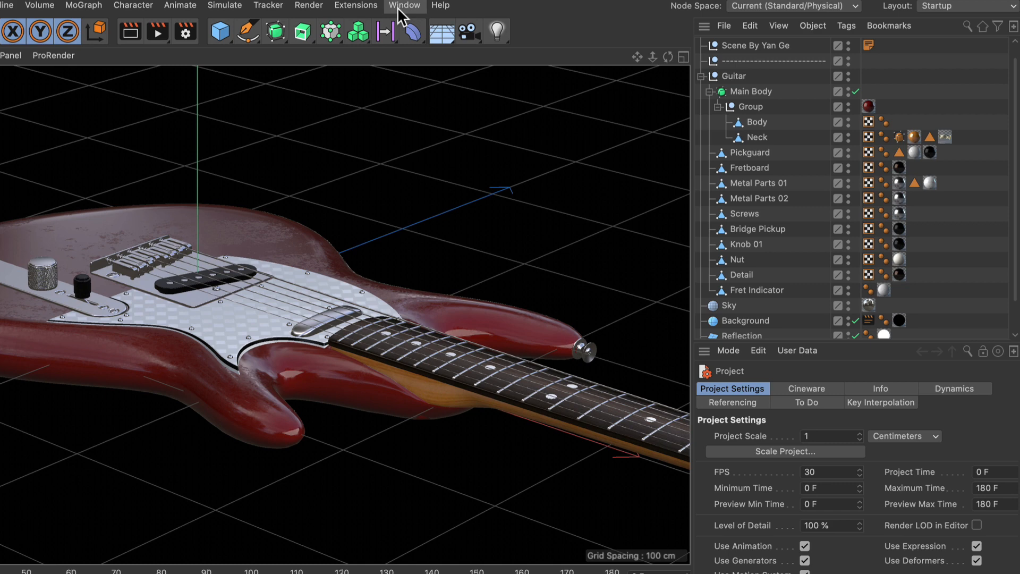
left_click(404, 7)
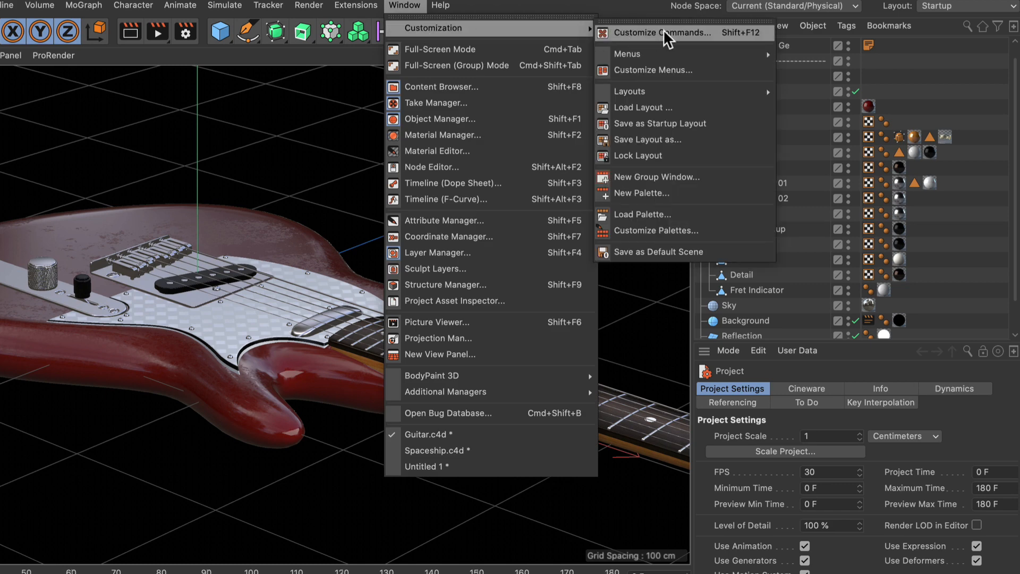
left_click(658, 33)
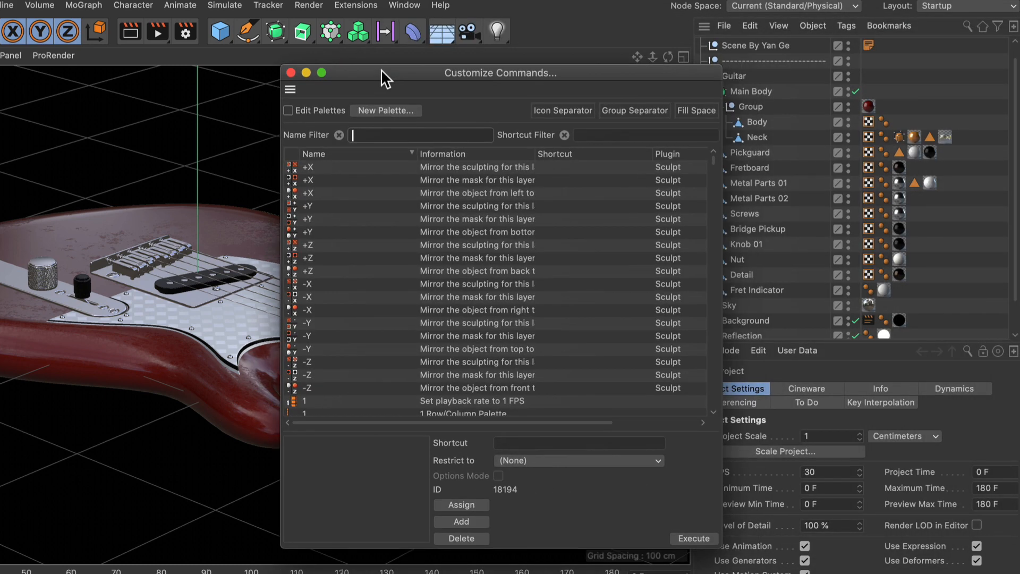
Step: Filter the command list for 'geometry only' and activate the Shortcut field for Geometry Only
type("geometry only")
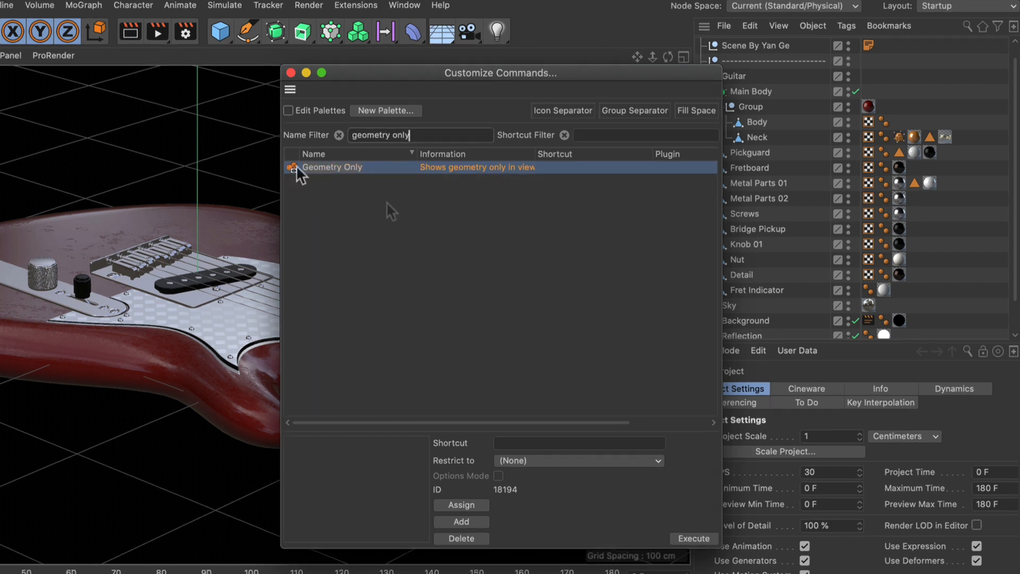
mouse_move(432, 325)
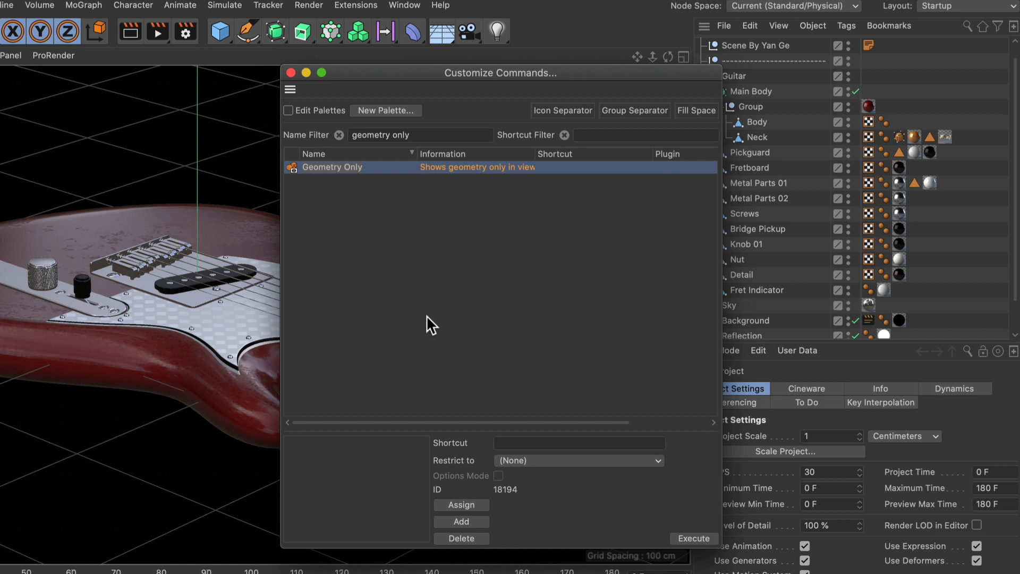
mouse_move(526, 448)
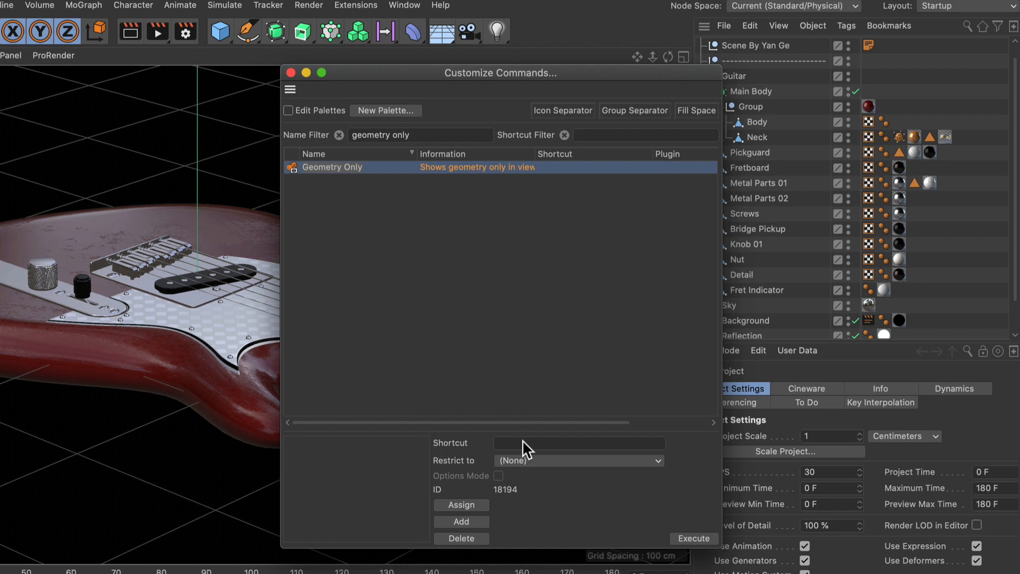
left_click(578, 443)
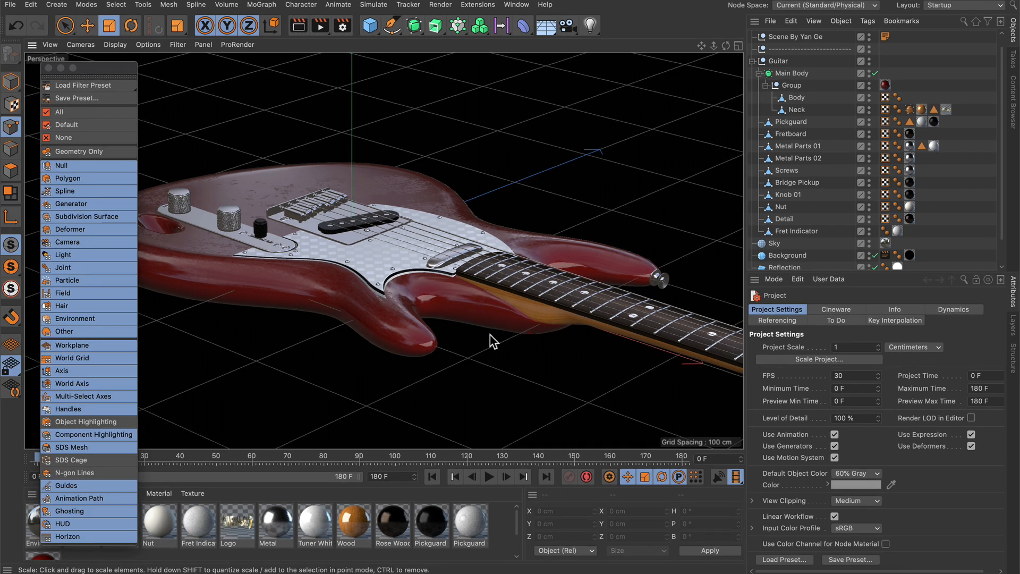
mouse_move(313, 356)
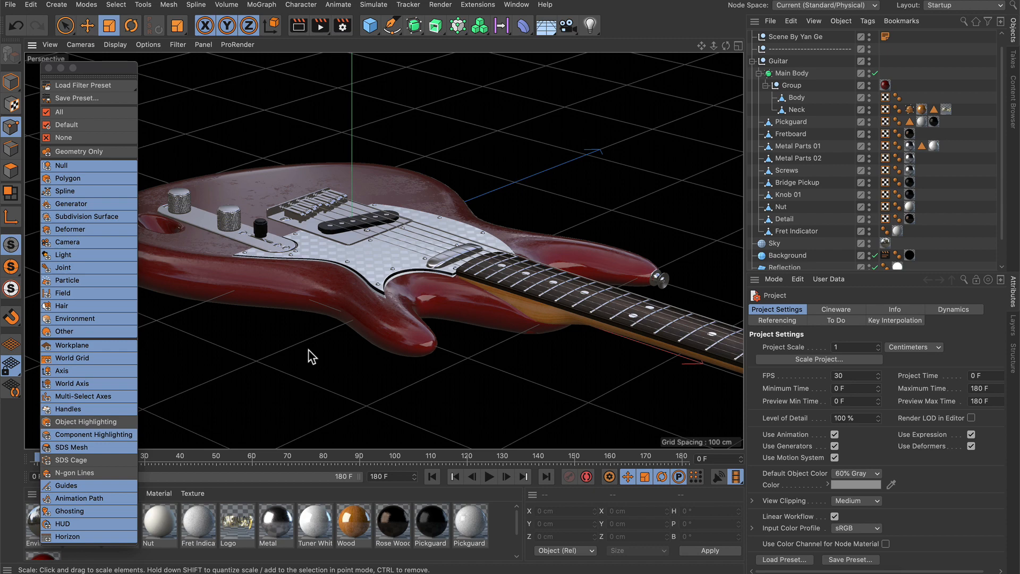